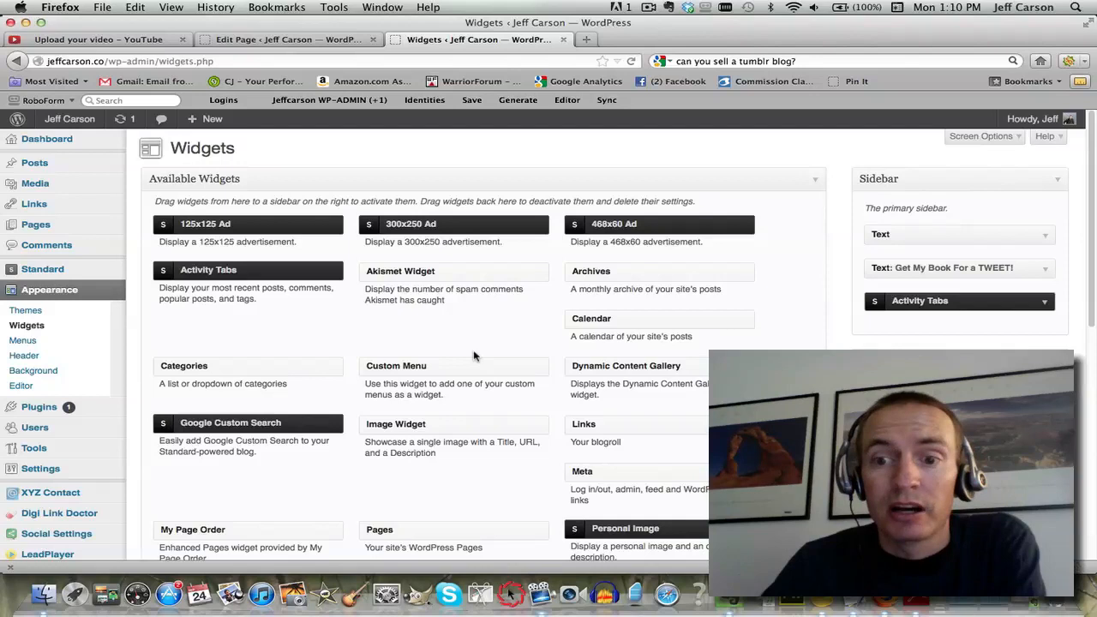
{"action": "mouse_move", "coordinate": [27, 326]}
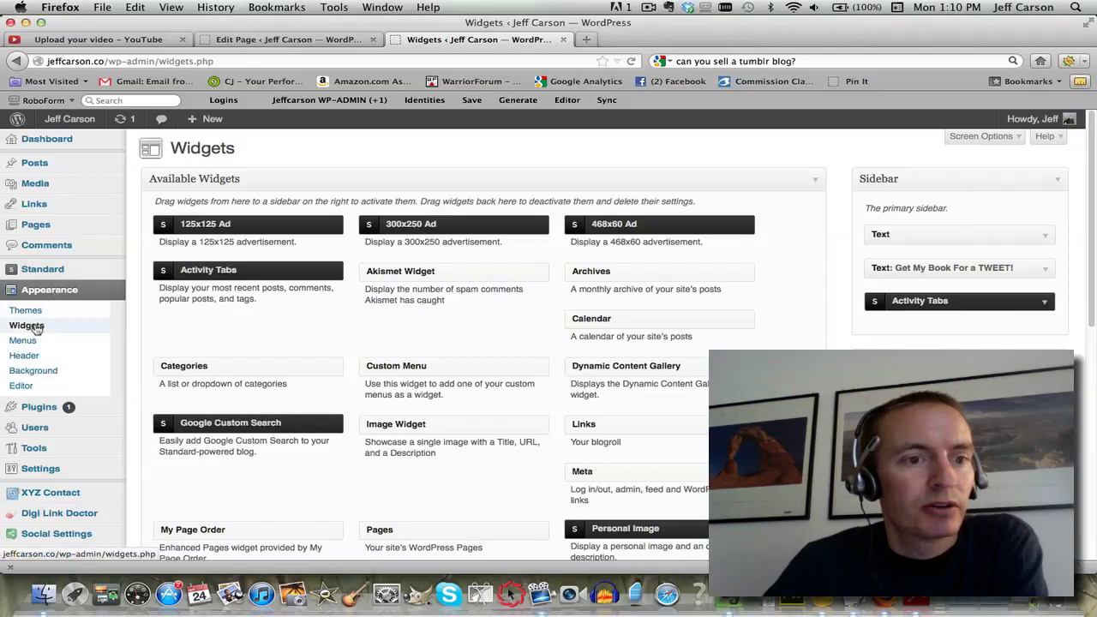
Step: Scroll the Widgets page to bring the Text widget into the primary sidebar
{"action": "scroll", "scroll_direction": "down", "scroll_amount": 3}
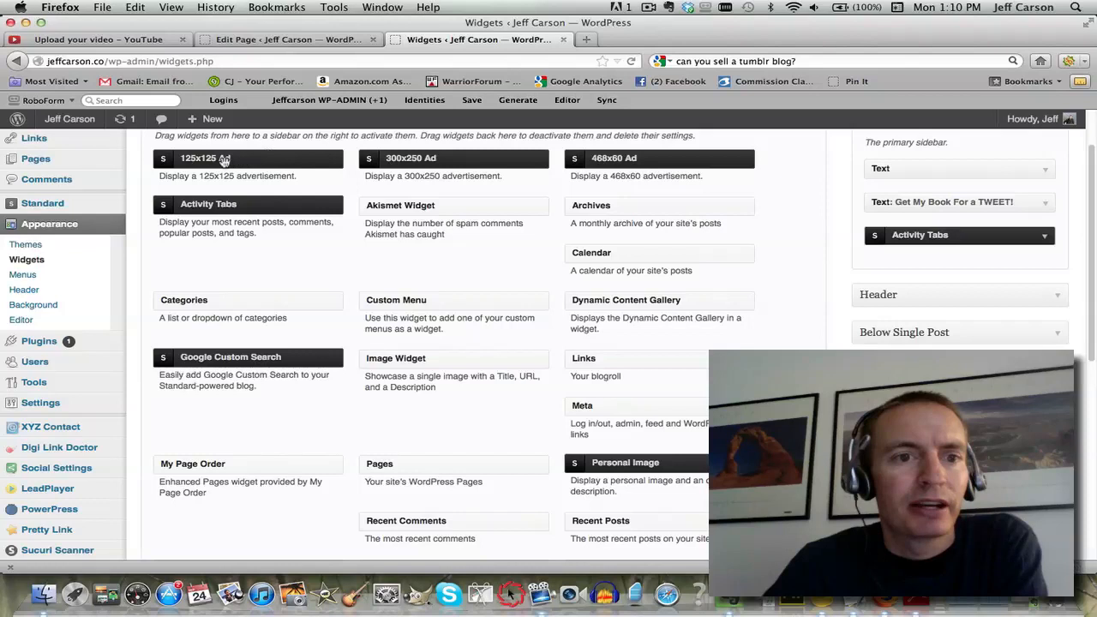
{"action": "mouse_move", "coordinate": [820, 250]}
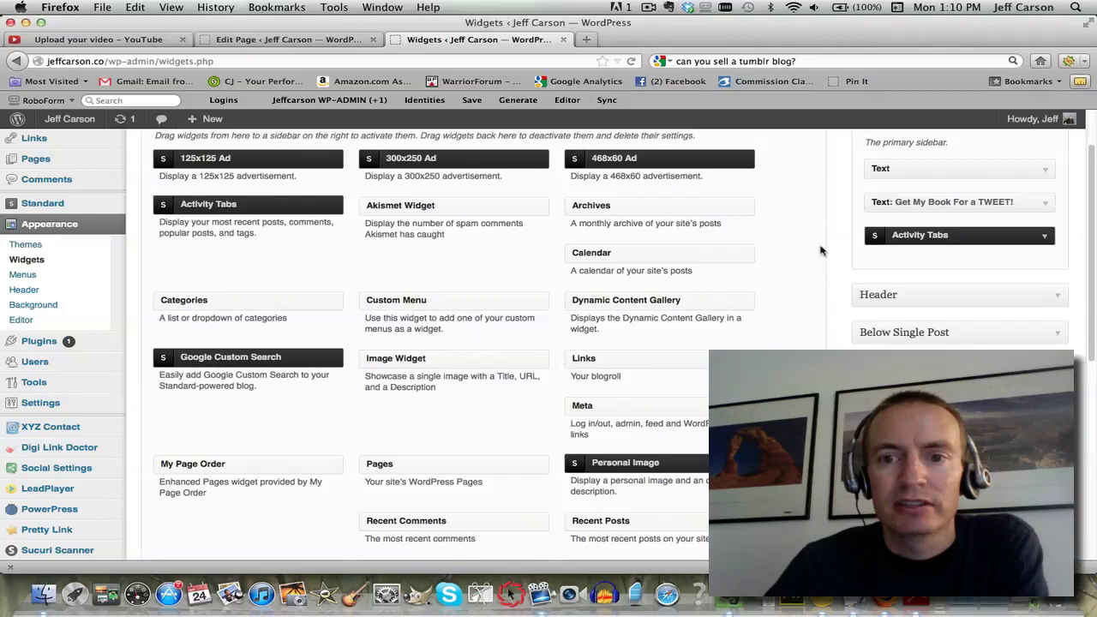
{"action": "scroll", "scroll_direction": "down", "scroll_amount": 3}
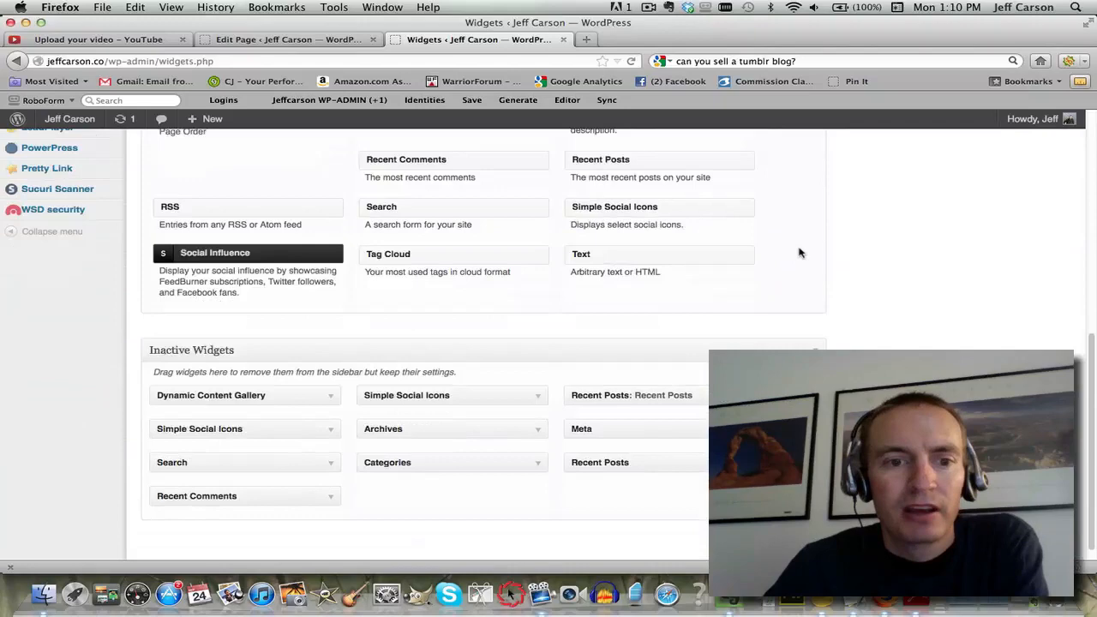
{"action": "scroll", "scroll_direction": "up", "scroll_amount": 3}
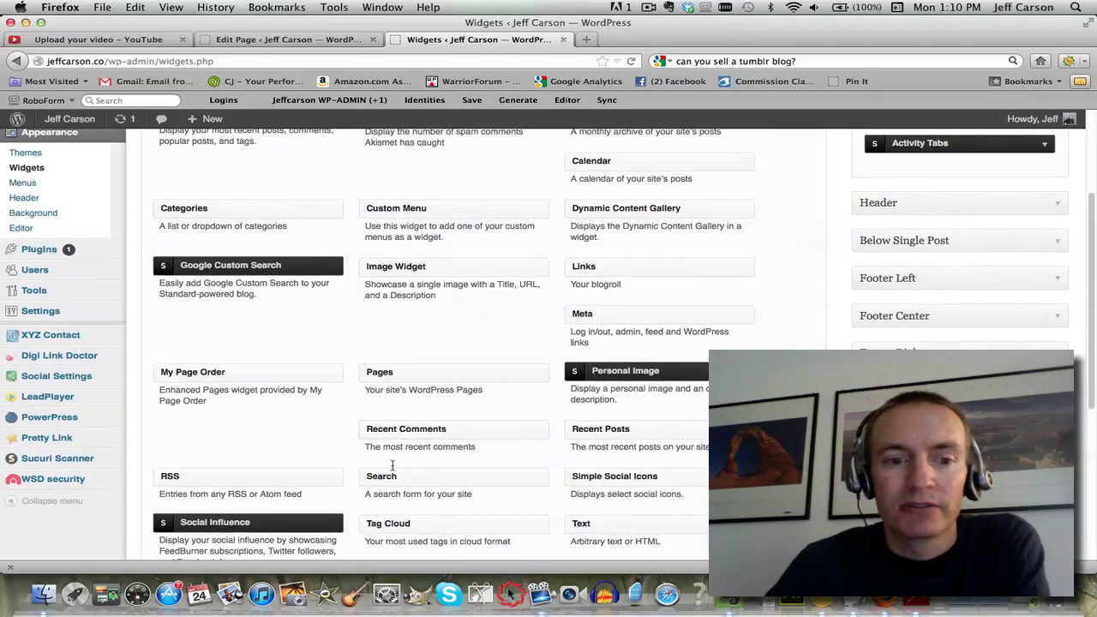
{"action": "scroll", "scroll_direction": "down", "scroll_amount": 3}
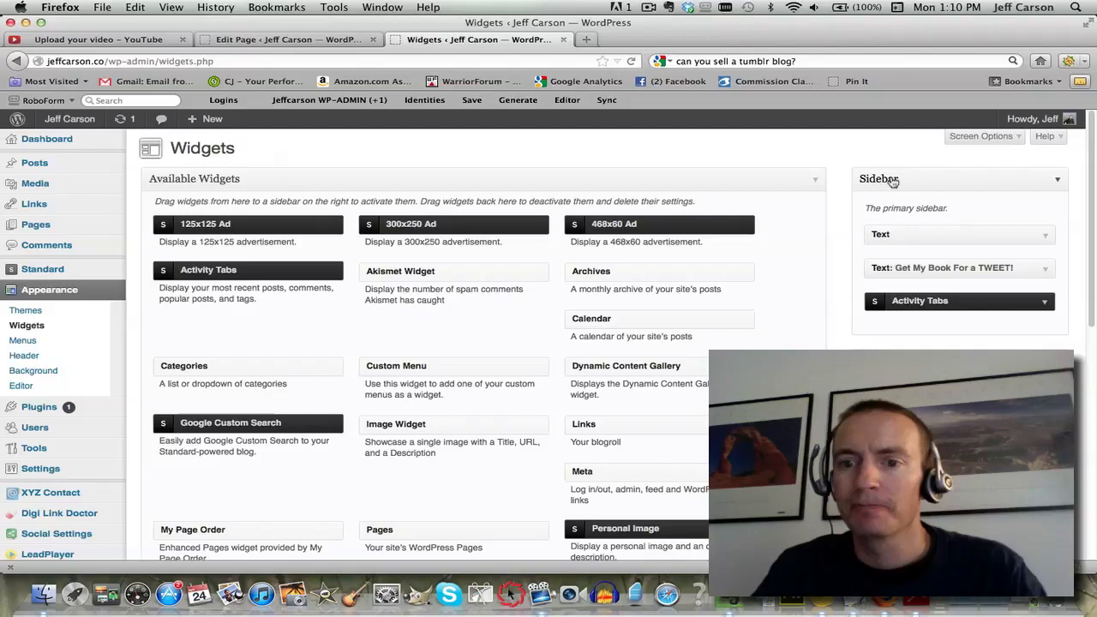
{"action": "scroll", "scroll_direction": "down", "scroll_amount": 3}
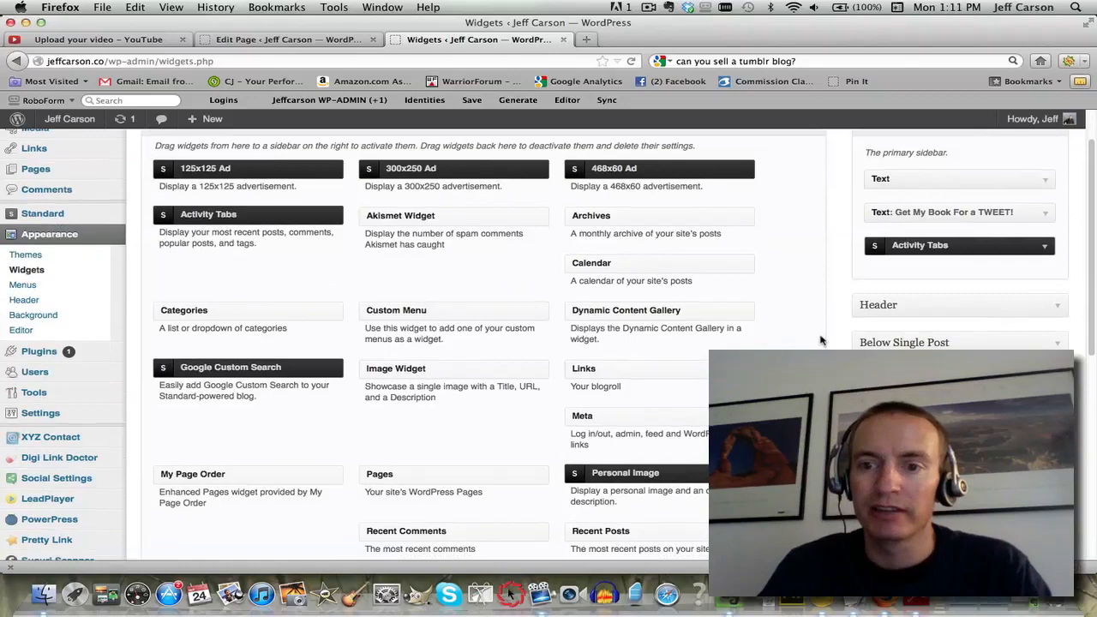
{"action": "scroll", "scroll_direction": "down", "scroll_amount": 3}
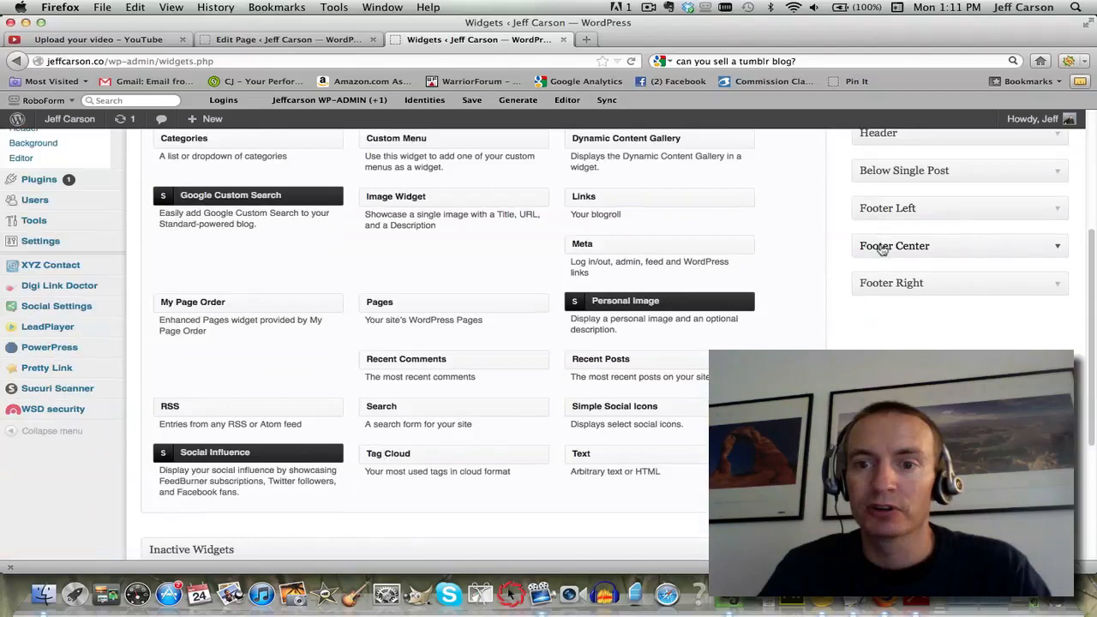
{"action": "scroll", "scroll_direction": "up", "scroll_amount": 3}
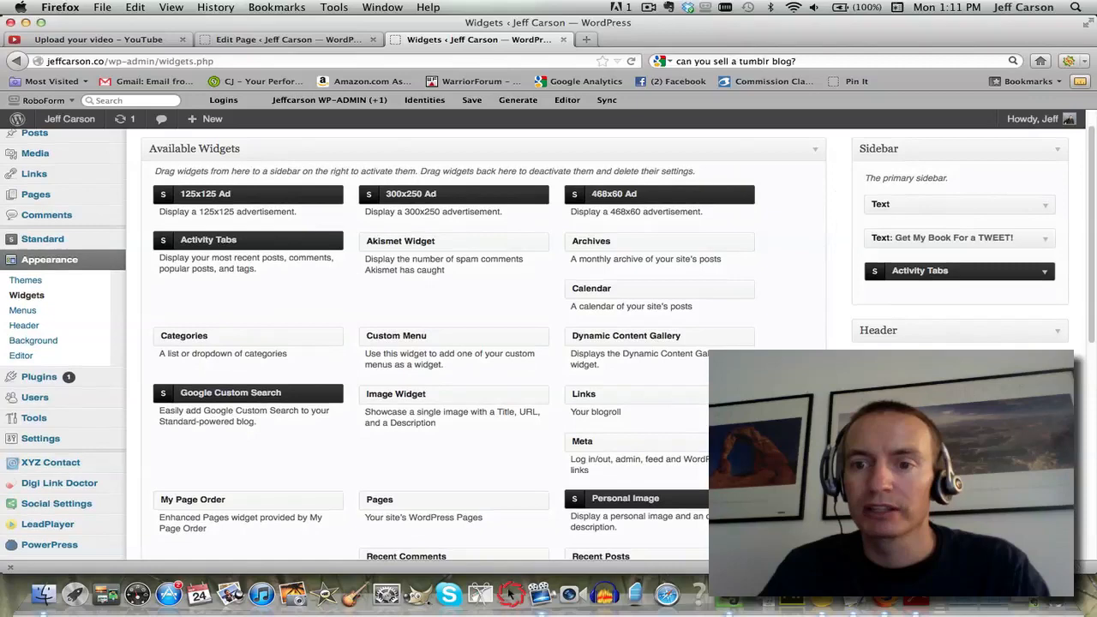
{"action": "scroll", "scroll_direction": "down", "scroll_amount": 3}
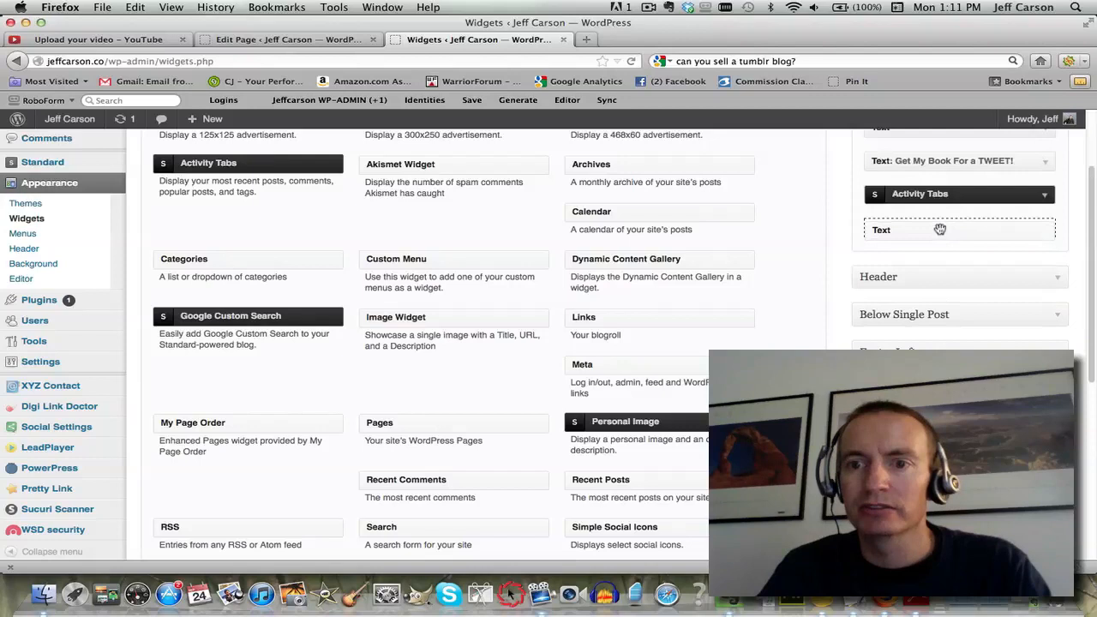
Step: Title the Text widget 'Sample Widget' with body 'Regular text.' and view the live blog
{"action": "type", "text": "Sample Widget"}
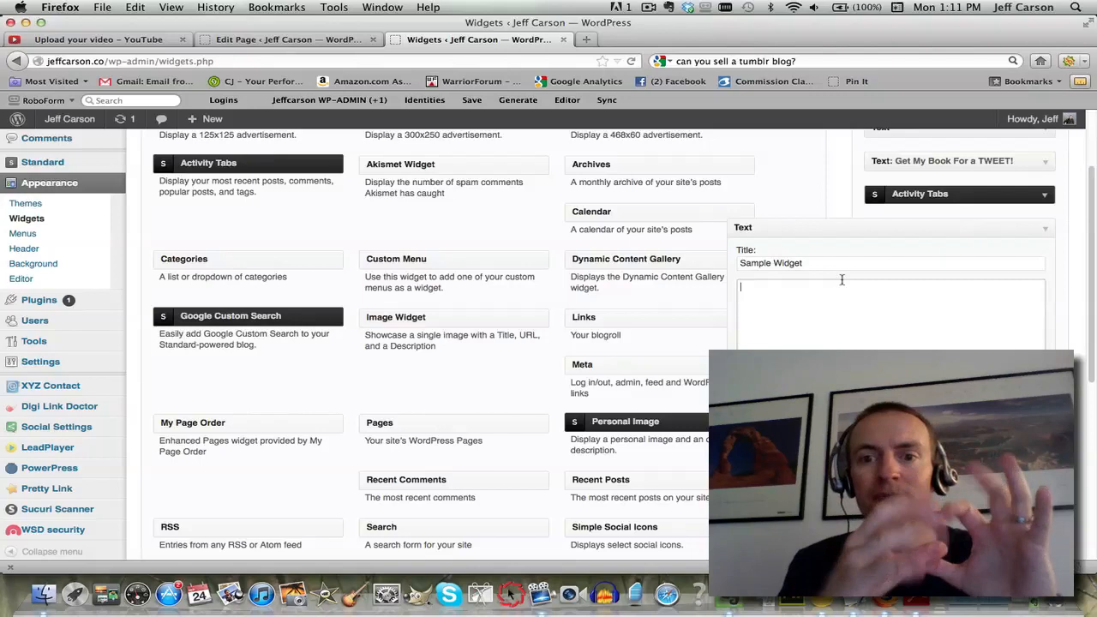
{"action": "type", "text": "Regular text."}
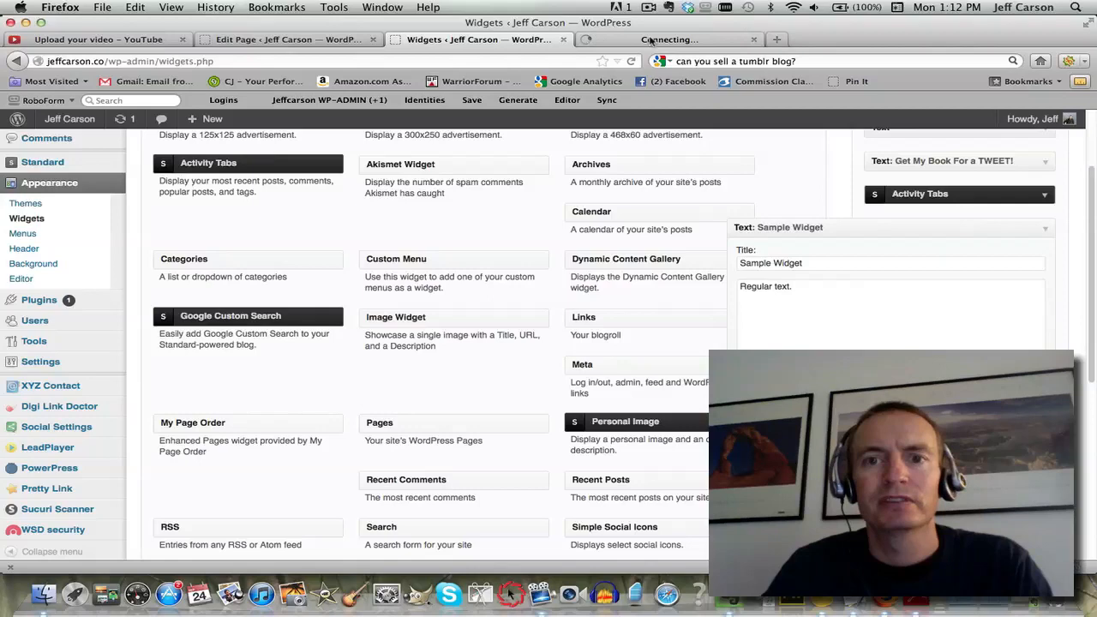
{"action": "left_click", "coordinate": [664, 39]}
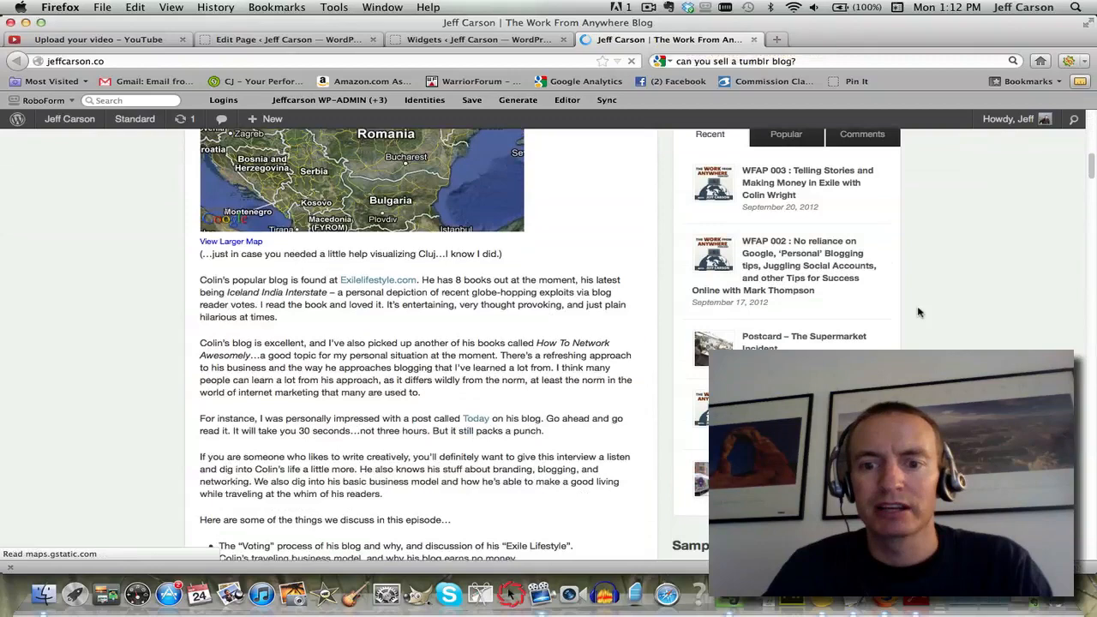
Step: Scroll the live blog to the Sample Widget sidebar text, then return to Widgets admin
{"action": "scroll", "scroll_direction": "down", "scroll_amount": 3}
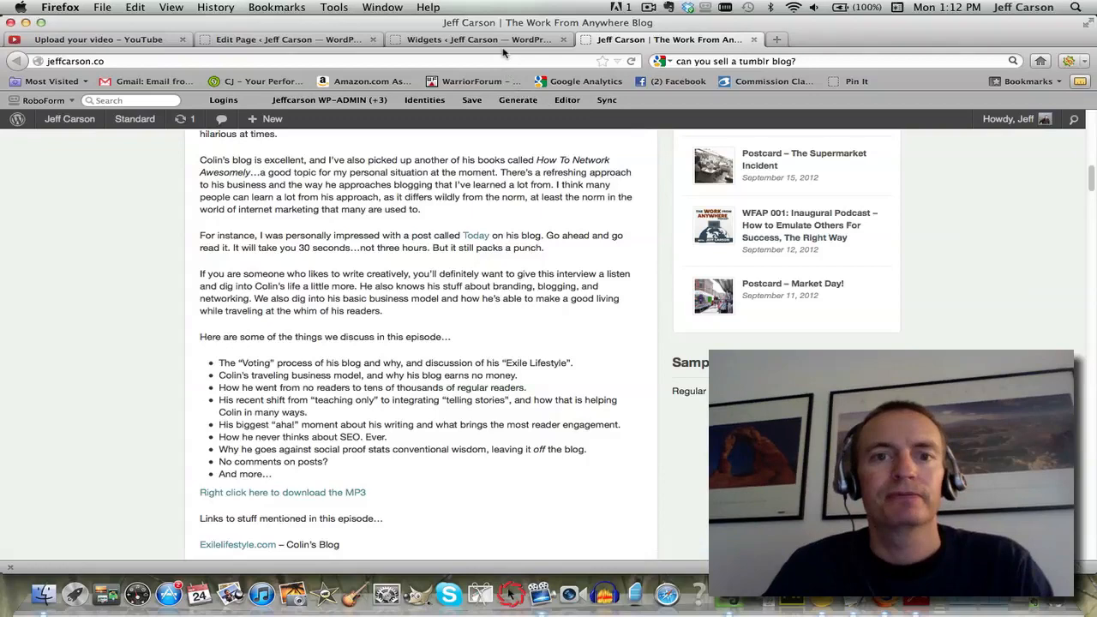
{"action": "left_click", "coordinate": [475, 39]}
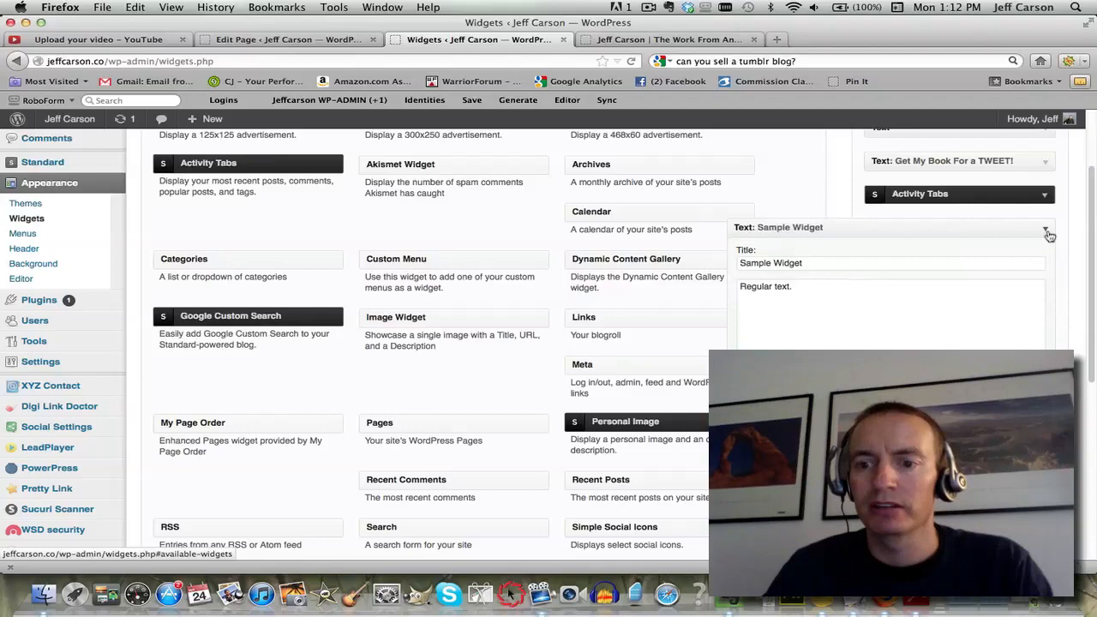
Step: Scroll to Footer Center to show the Pages widget's title and Page title sorting
{"action": "scroll", "scroll_direction": "down", "scroll_amount": 3}
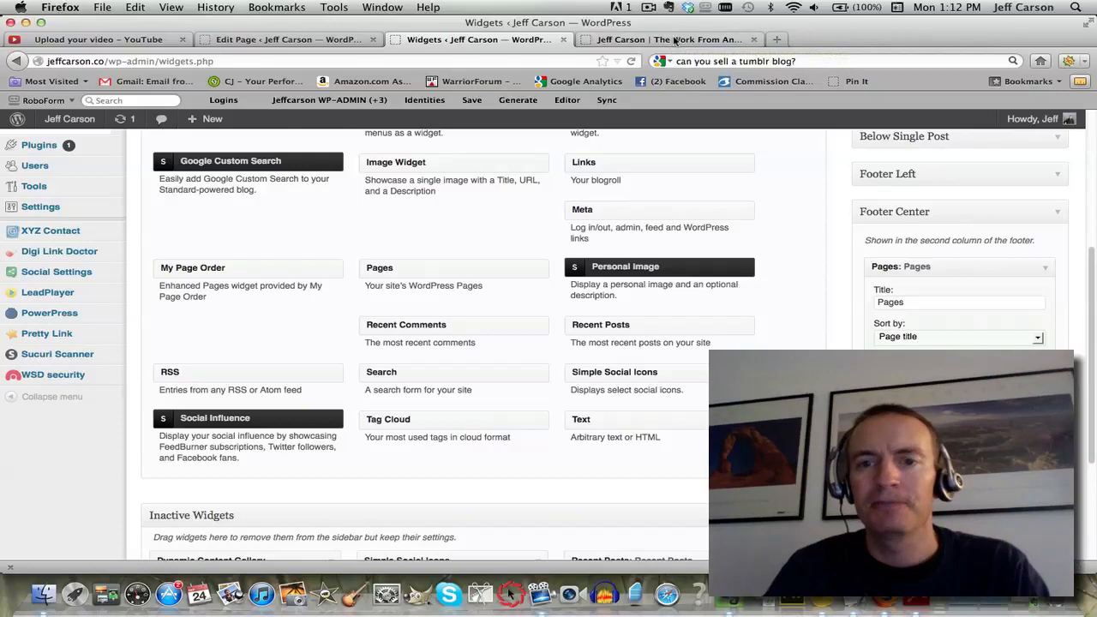
Step: Check the Pages list in the live blog footer, then return to Widgets admin
{"action": "left_click", "coordinate": [669, 40]}
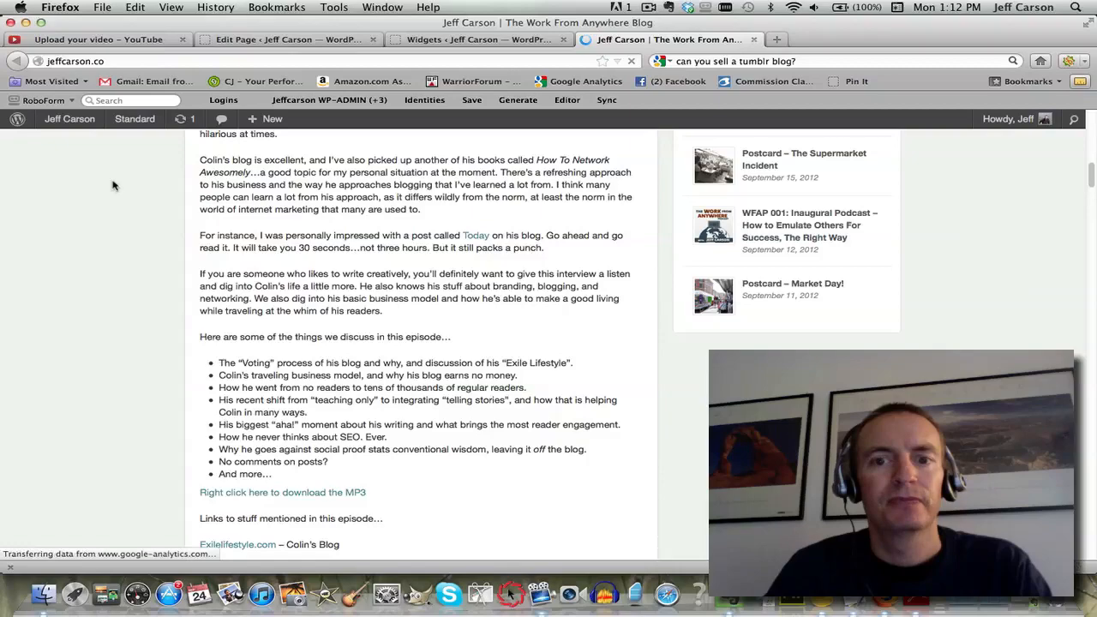
{"action": "scroll", "scroll_direction": "down", "scroll_amount": 3}
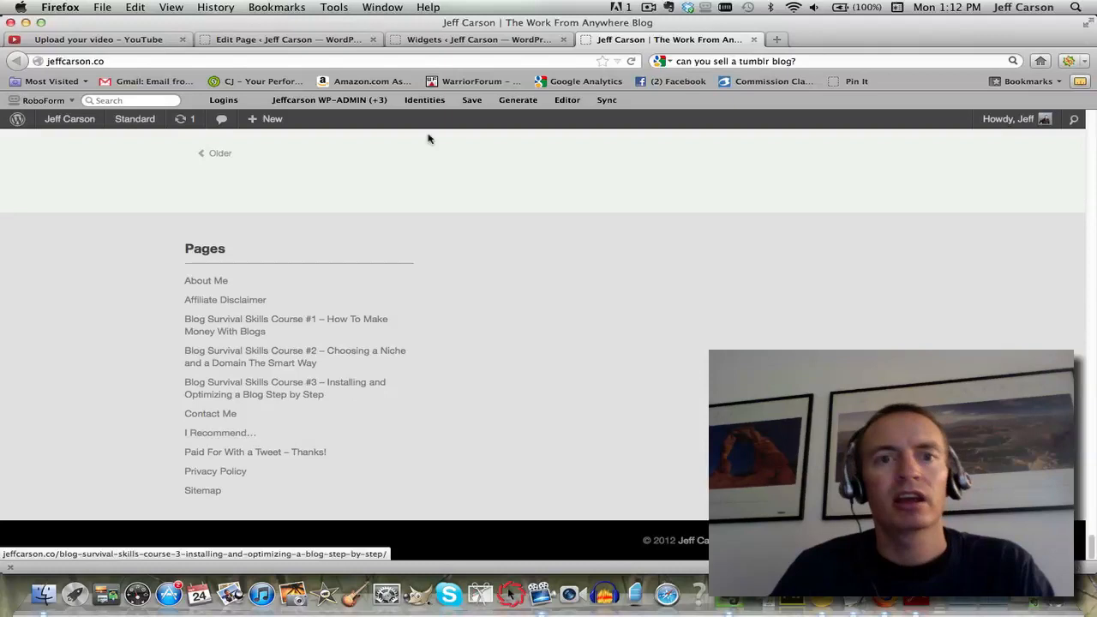
{"action": "left_click", "coordinate": [476, 40]}
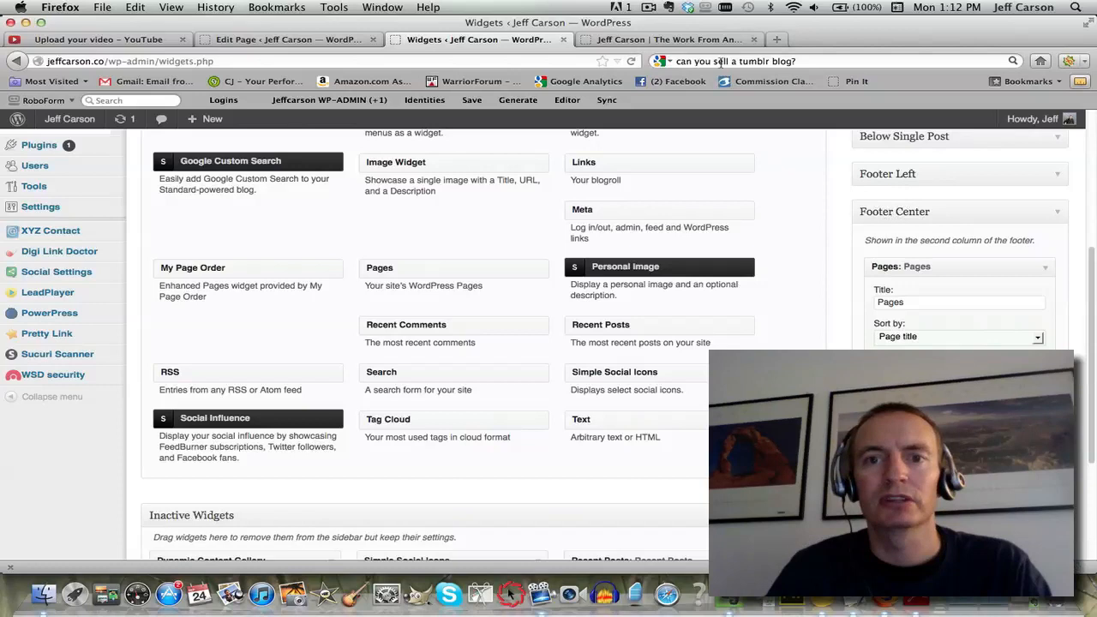
{"action": "scroll", "scroll_direction": "down", "scroll_amount": 3}
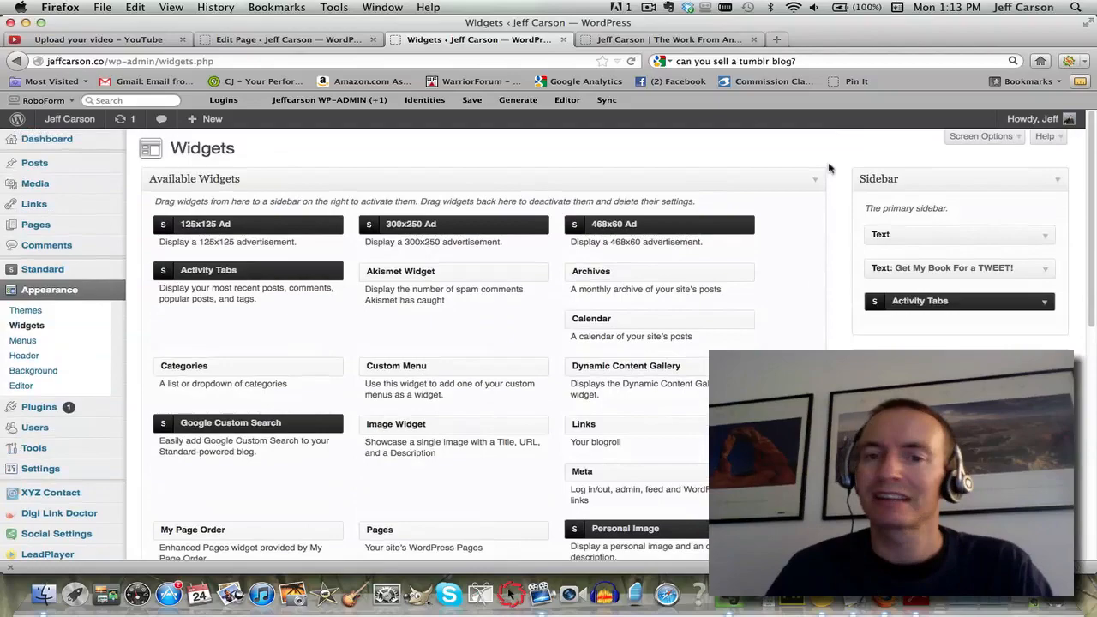
{"action": "left_click", "coordinate": [686, 39]}
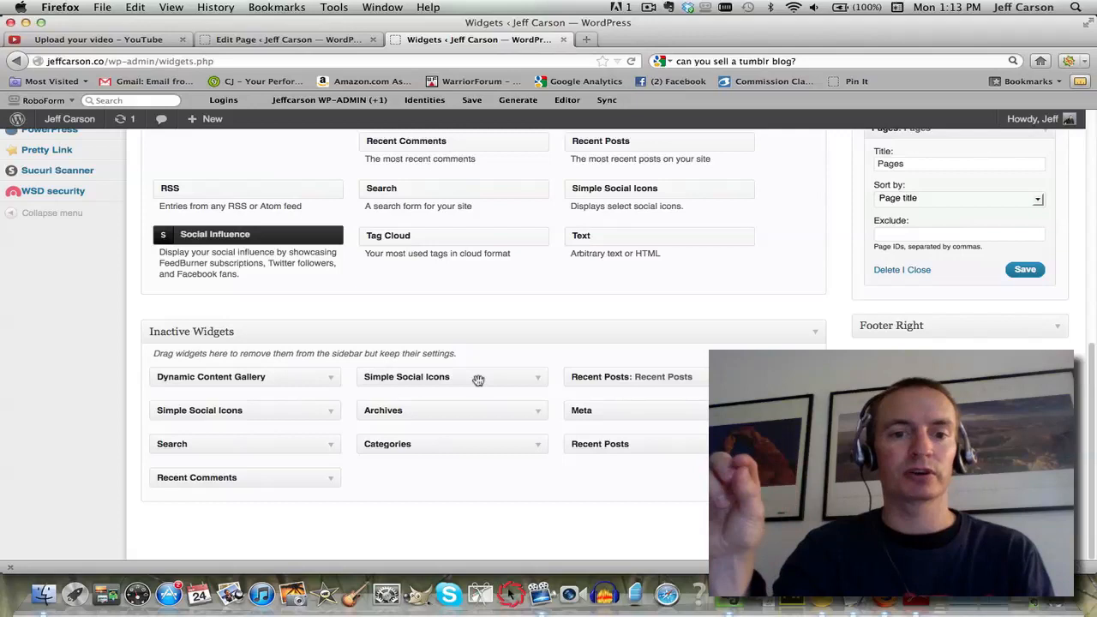
{"action": "mouse_move", "coordinate": [491, 379]}
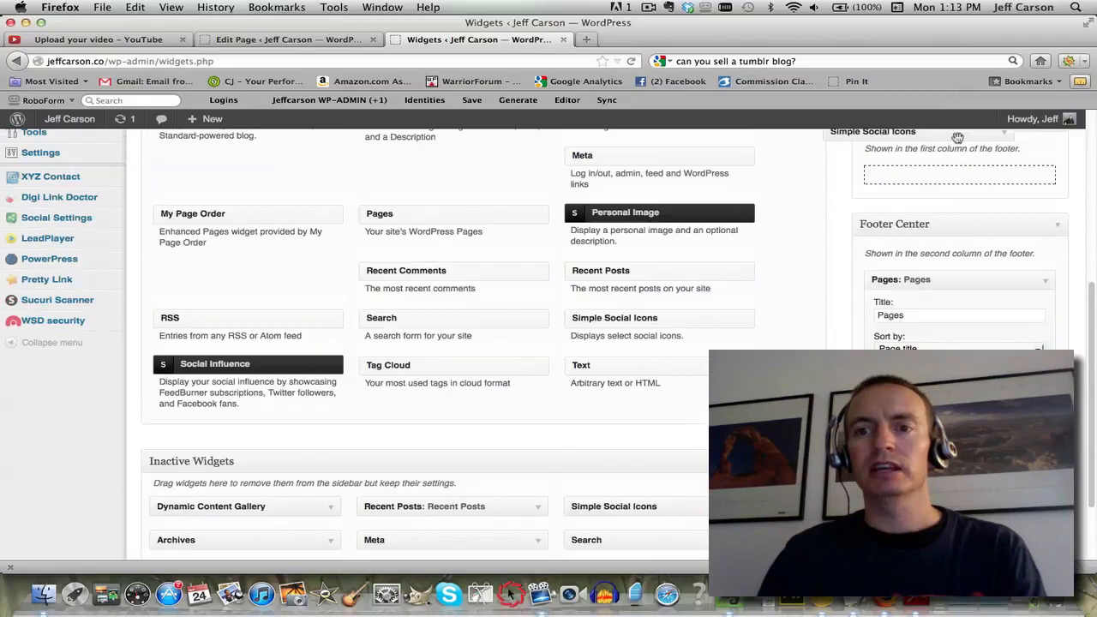
{"action": "scroll", "scroll_direction": "down", "scroll_amount": 3}
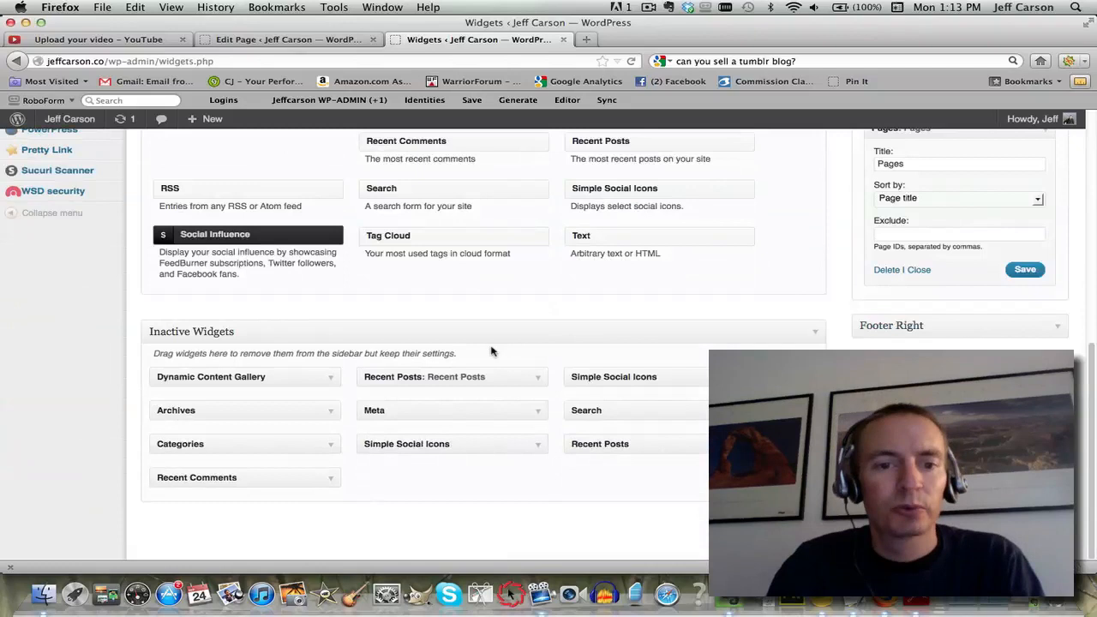